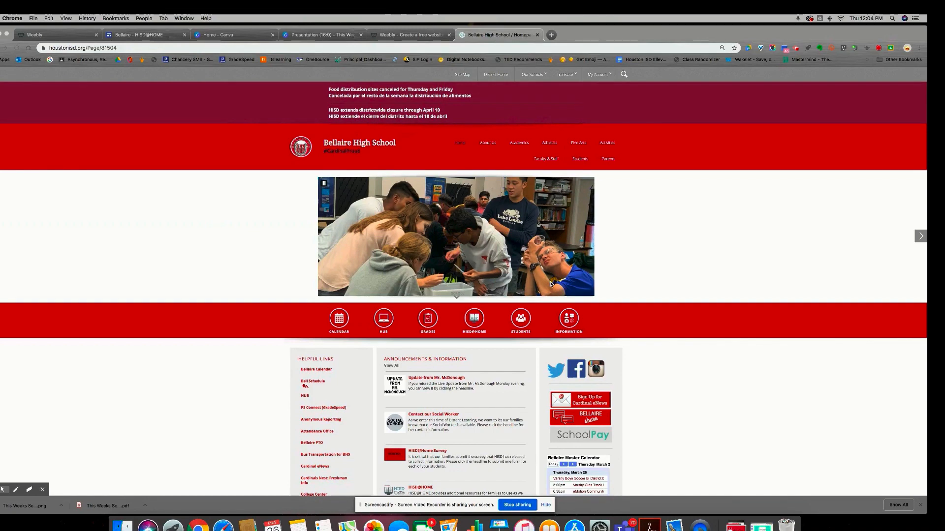
mouse_move(586, 172)
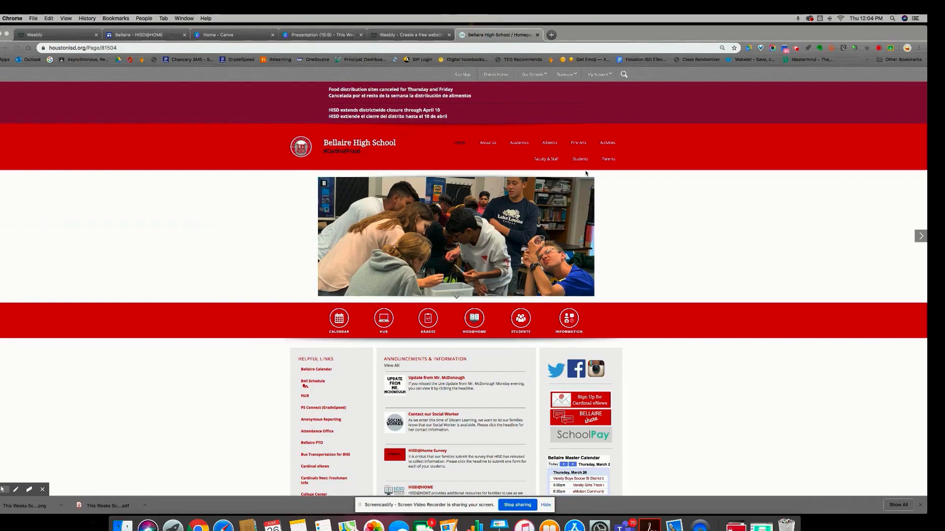
Go to the Students Directory and follow the Microsoft 365 link under M to the account sign-in
click(580, 162)
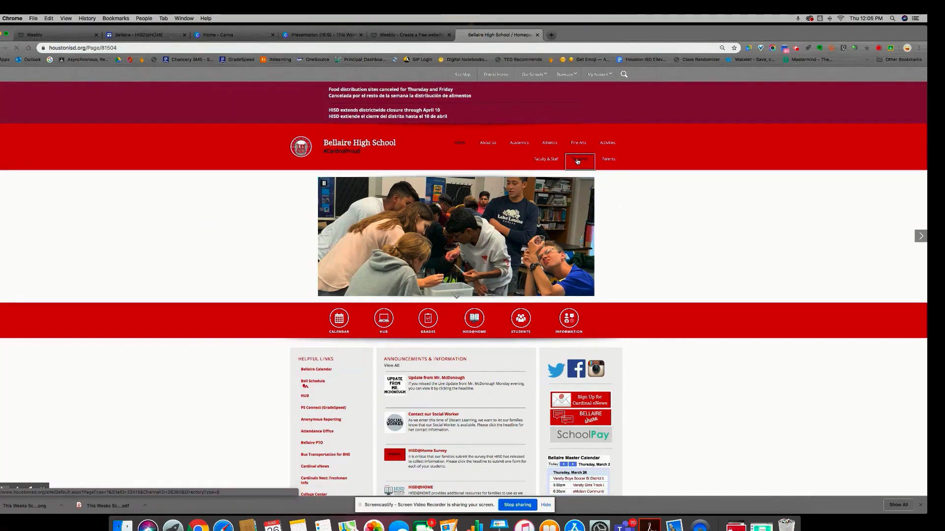
click(579, 162)
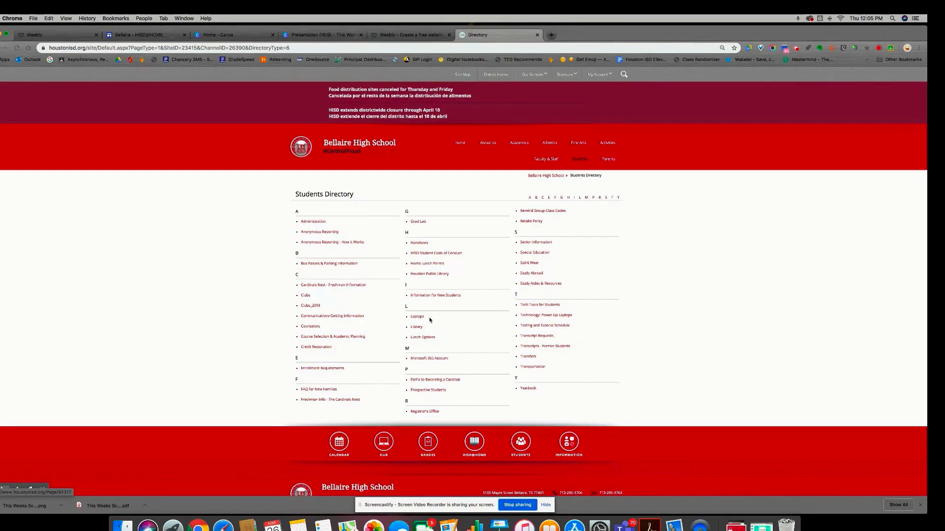
click(429, 358)
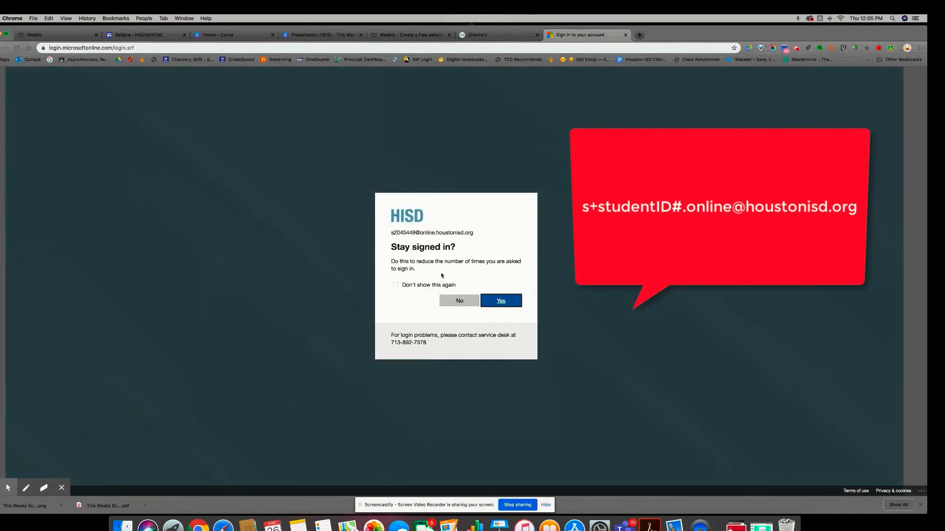
Choose Yes to stay signed in, landing on the HISD Office 365 home page
click(500, 301)
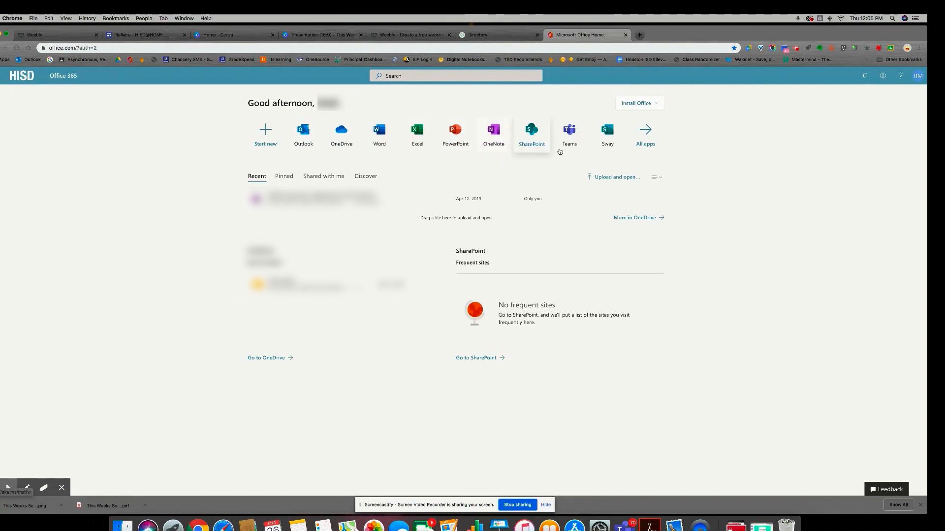
mouse_move(598, 155)
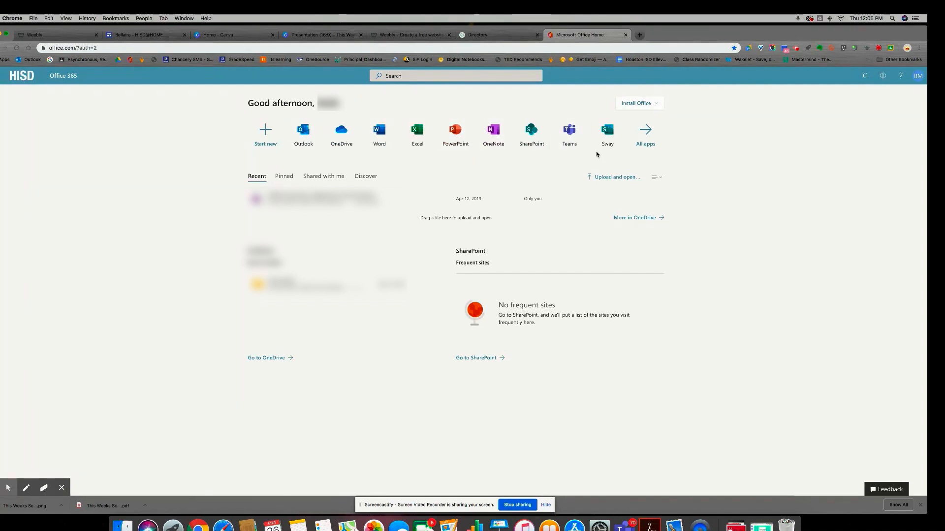
mouse_move(569, 134)
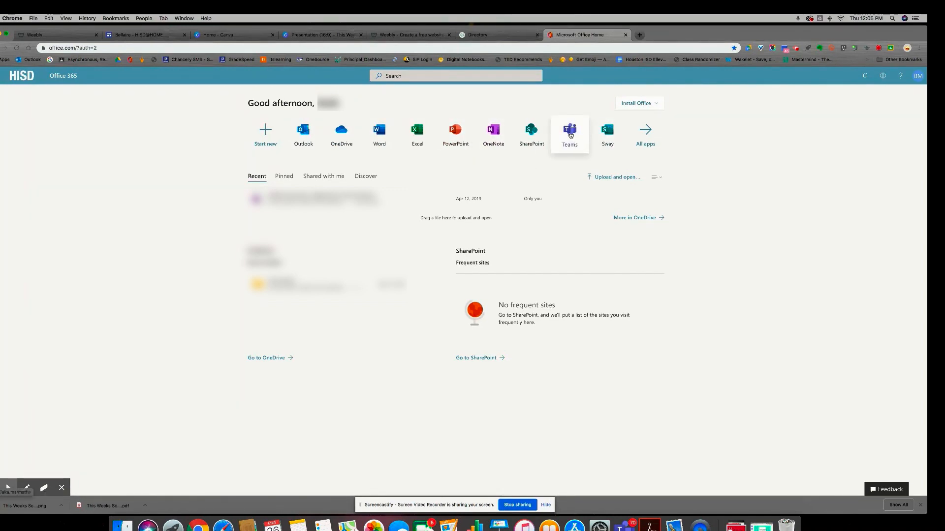